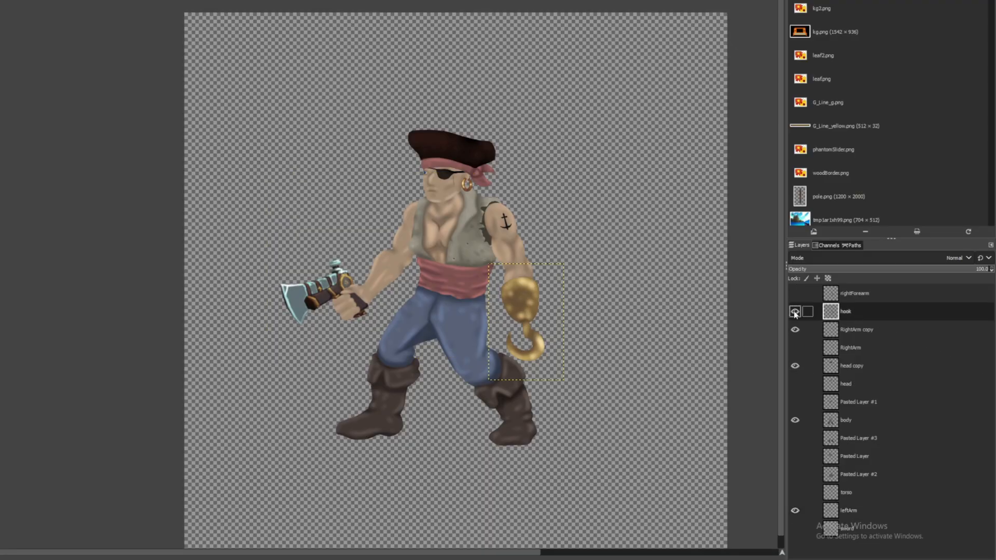
# Step: Hide the hook layer in the pirate image before exporting
pyautogui.click(794, 311)
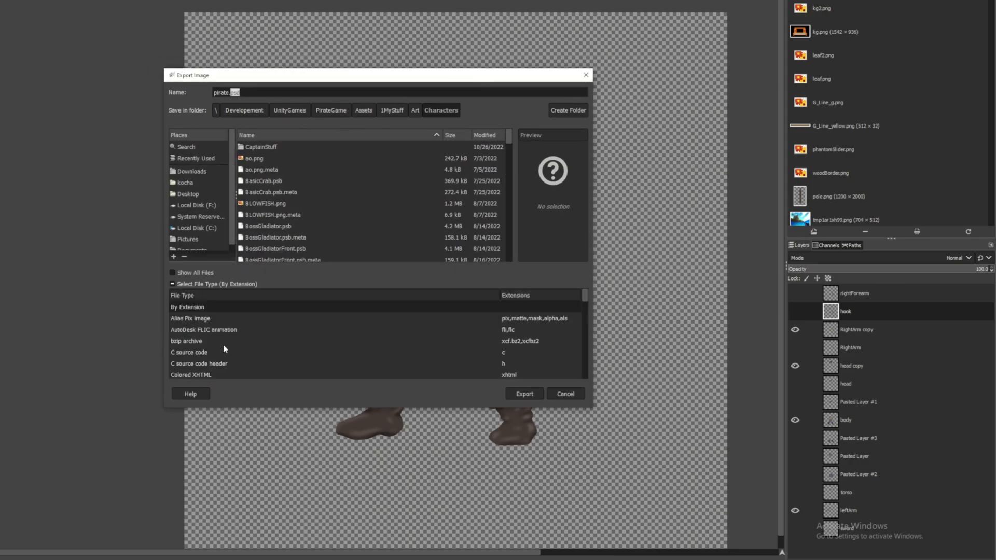
# Step: Export the pirate as a Photoshop image (psd) into the Characters folder
pyautogui.scroll(-3)
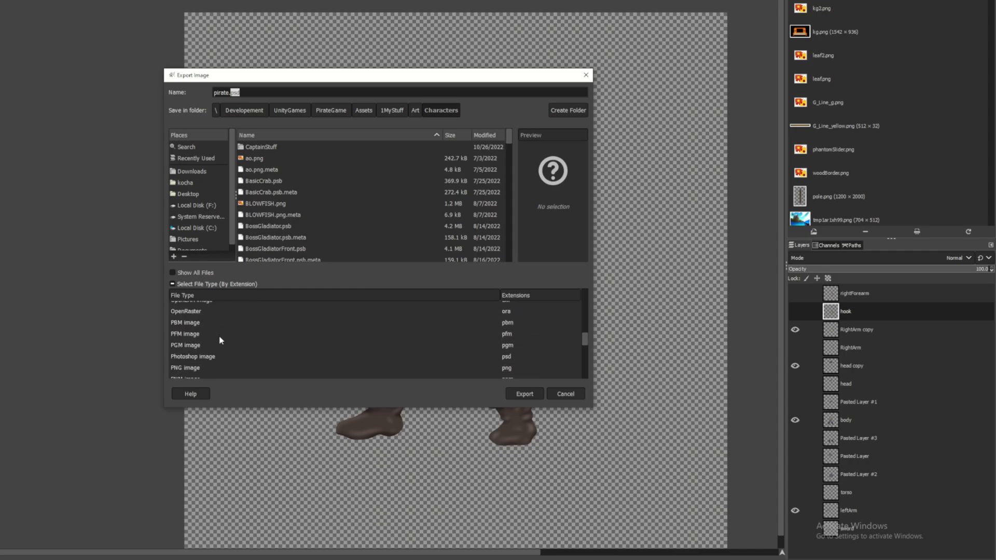
pyautogui.click(193, 356)
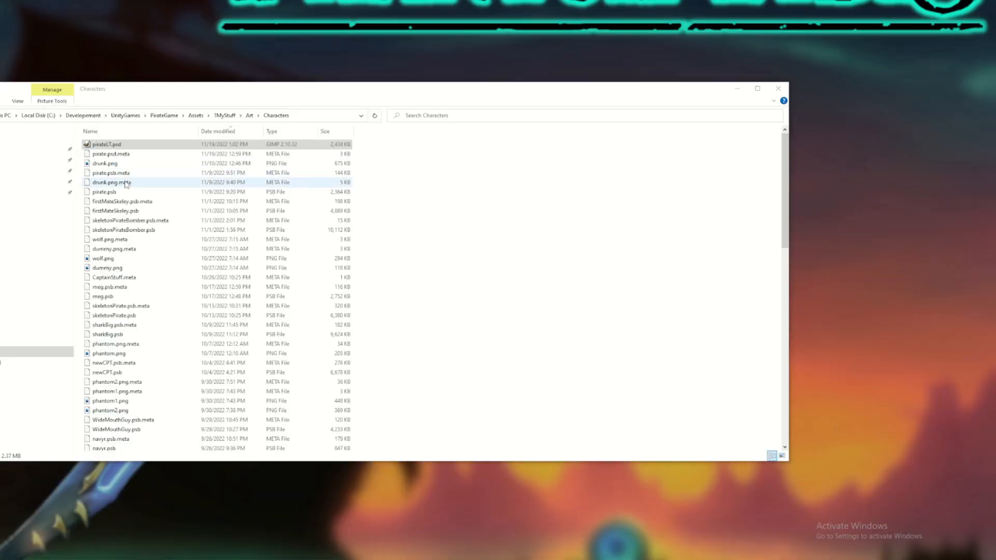
# Step: Rename pirateLT.psd to pirateLT.psb, confirming the extension-change warning
pyautogui.rightClick(105, 144)
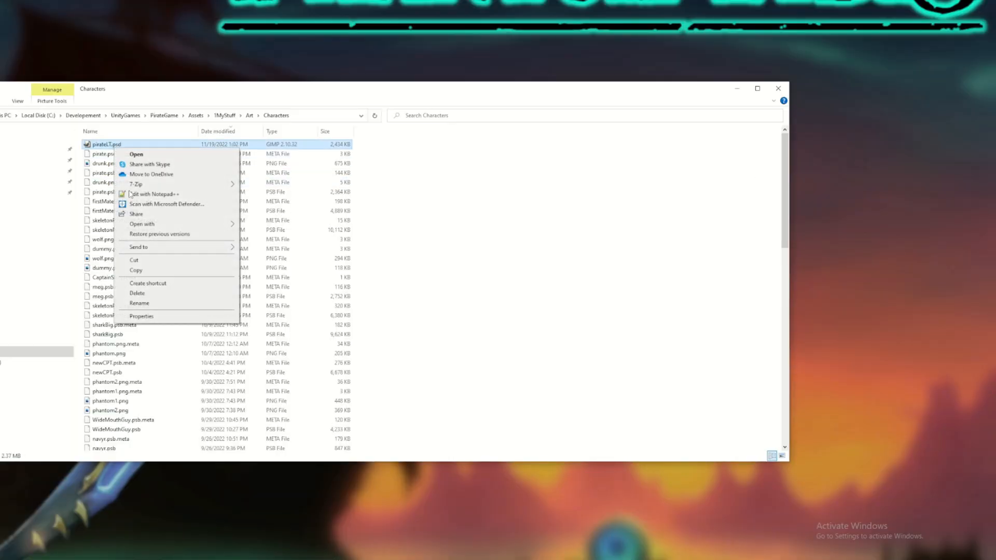
pyautogui.click(139, 303)
pyautogui.write('b')
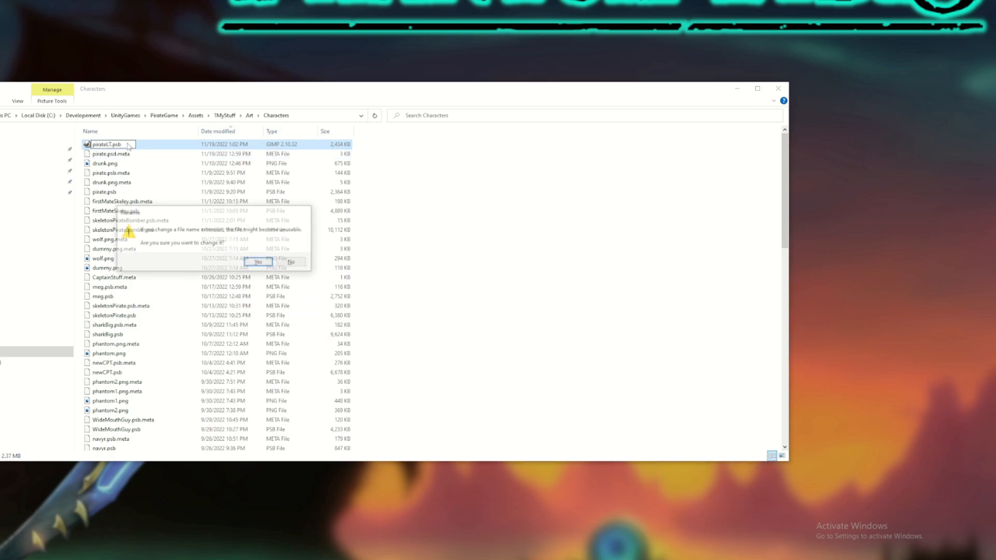
pyautogui.click(257, 261)
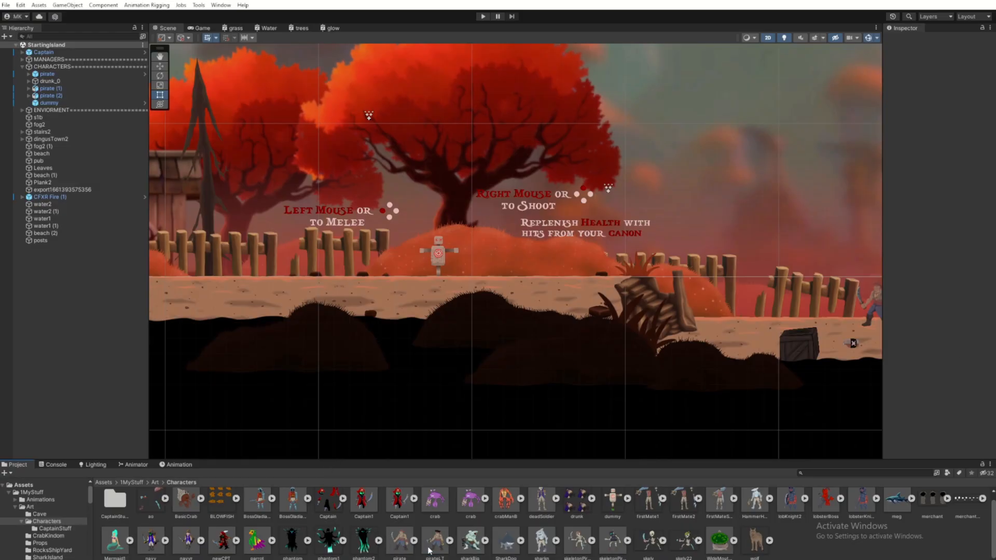
# Step: Select pirateLT, enter its Sprite Editor and switch the mode to Skinning Editor
pyautogui.click(435, 539)
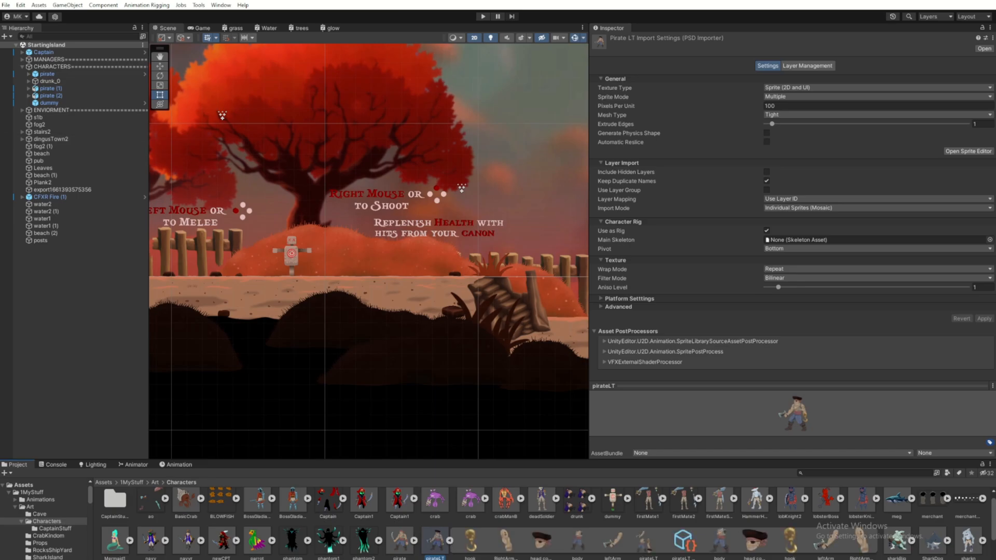
pyautogui.click(968, 152)
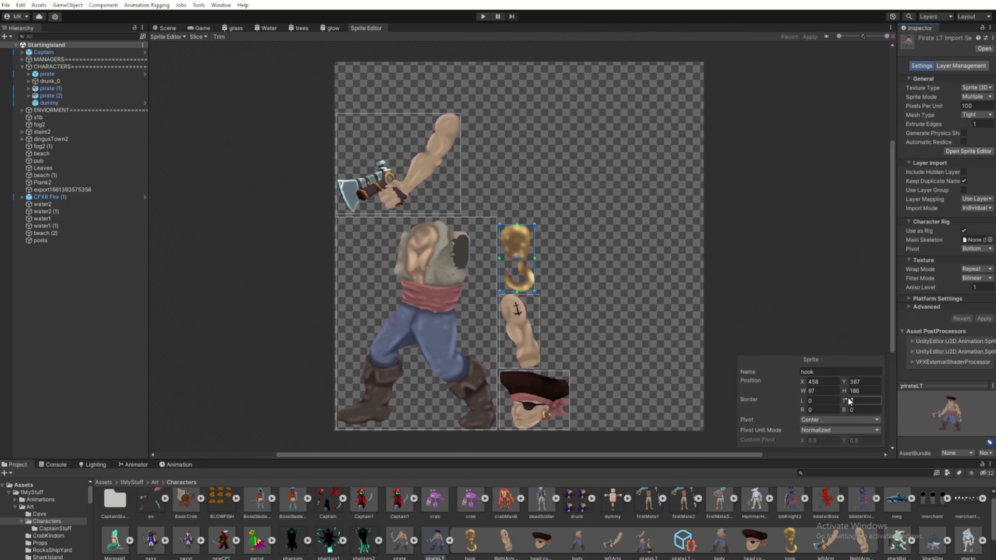
pyautogui.click(167, 37)
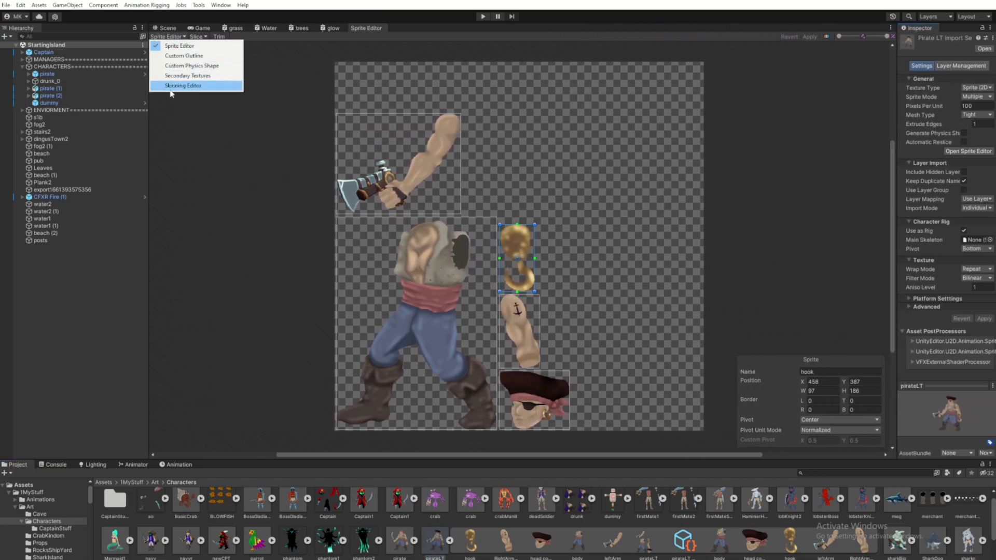
pyautogui.click(183, 86)
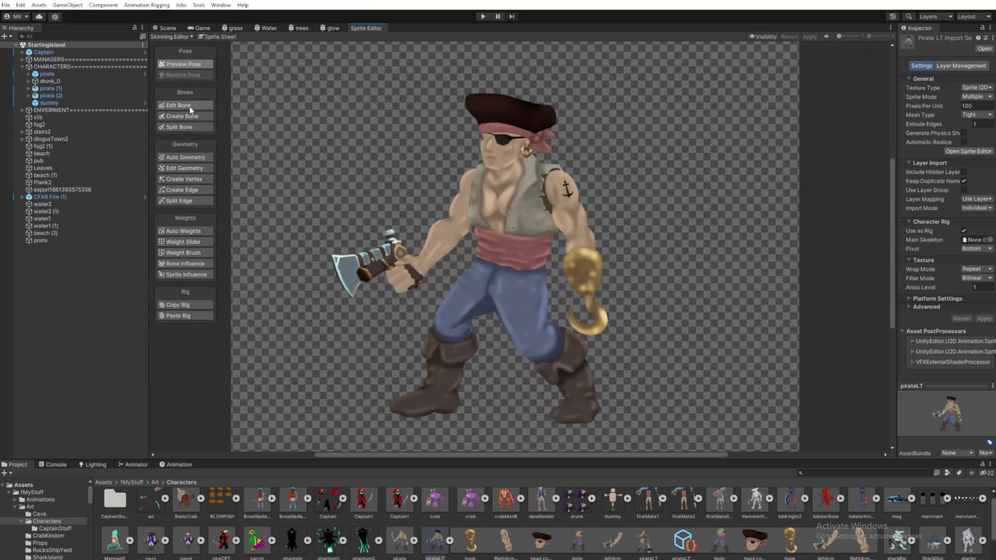
# Step: With Create Bone, draw spine bones up to the neck, a head bone and hook-arm bones, then pick the hip
pyautogui.click(182, 116)
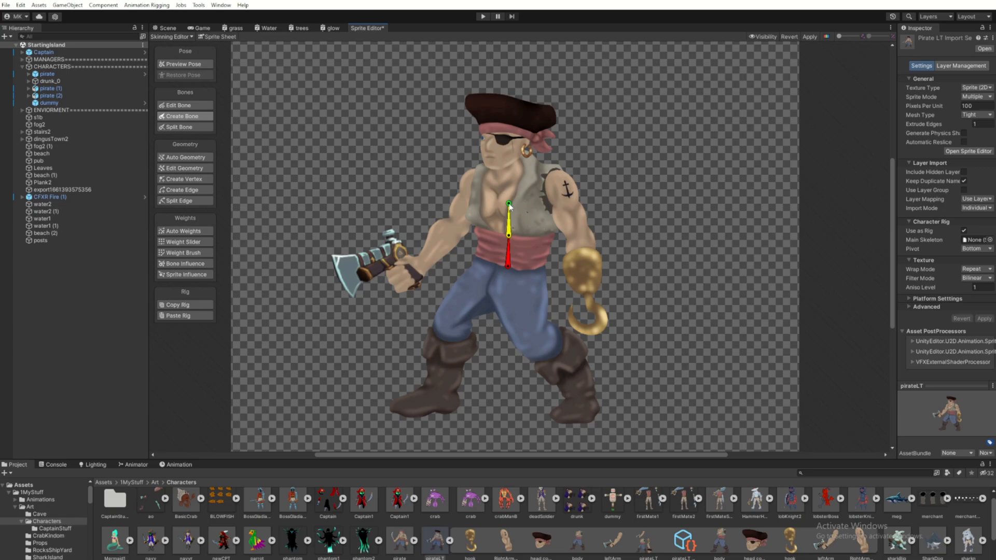
pyautogui.moveTo(508, 204); pyautogui.dragTo(508, 166)
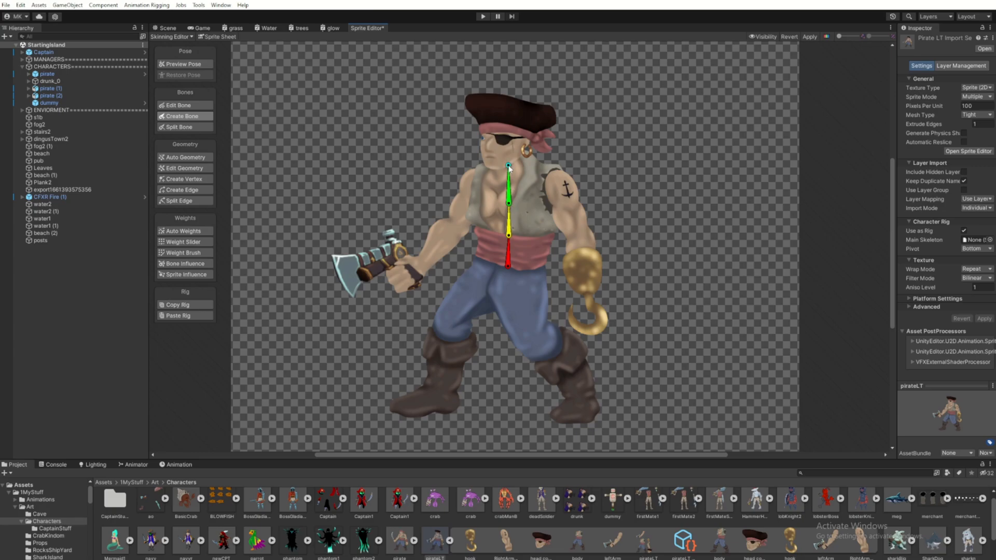
pyautogui.moveTo(508, 168); pyautogui.dragTo(514, 152)
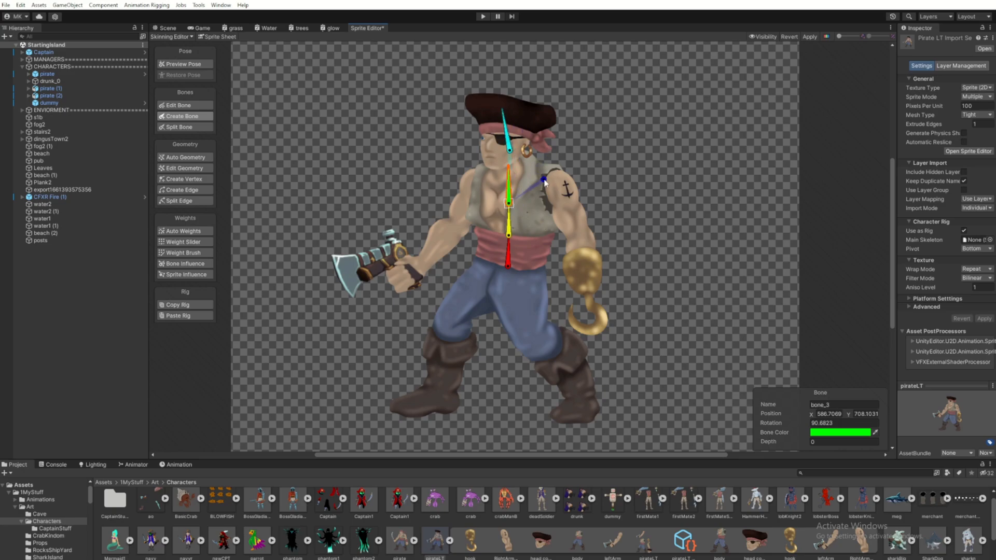
pyautogui.moveTo(542, 179); pyautogui.dragTo(553, 228)
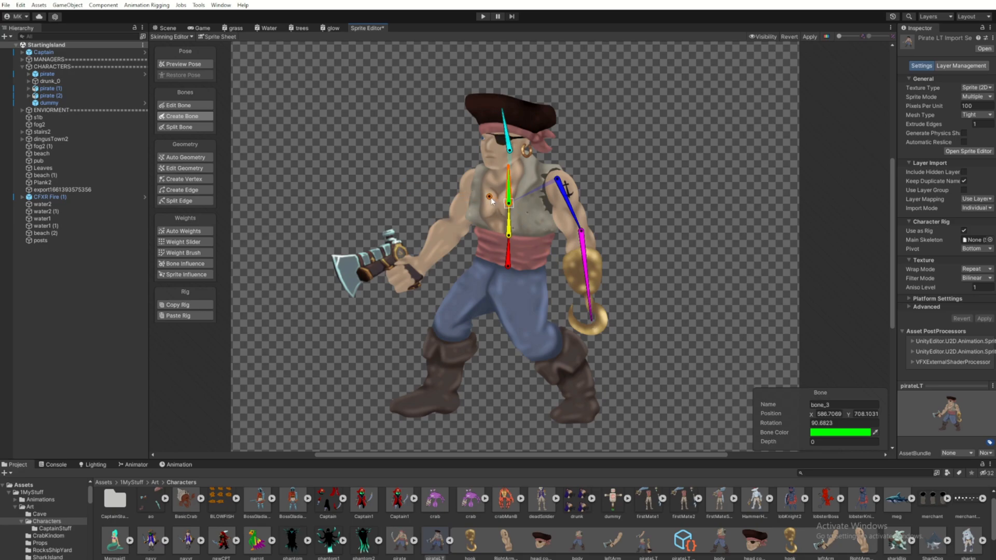
pyautogui.moveTo(488, 196); pyautogui.dragTo(460, 225)
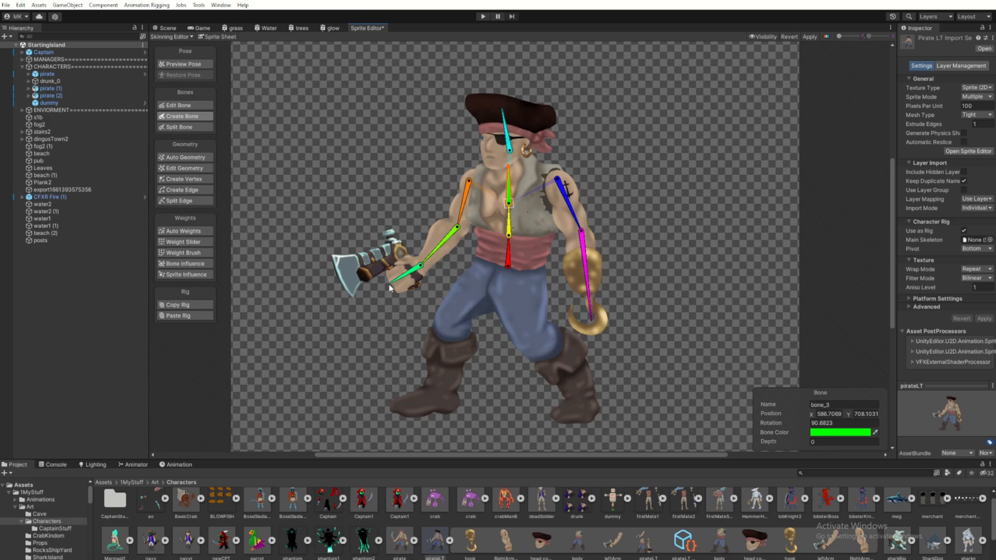
pyautogui.click(507, 265)
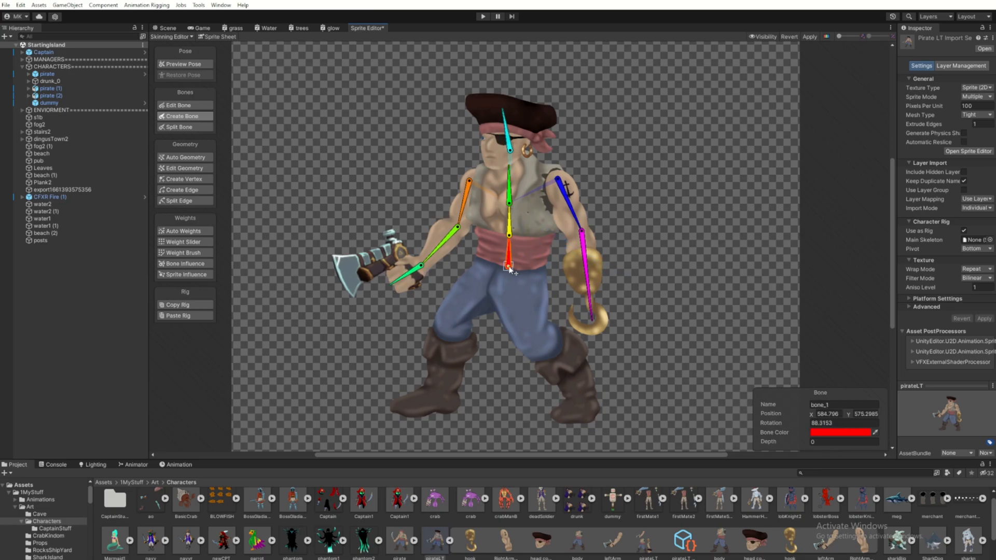
pyautogui.moveTo(520, 275)
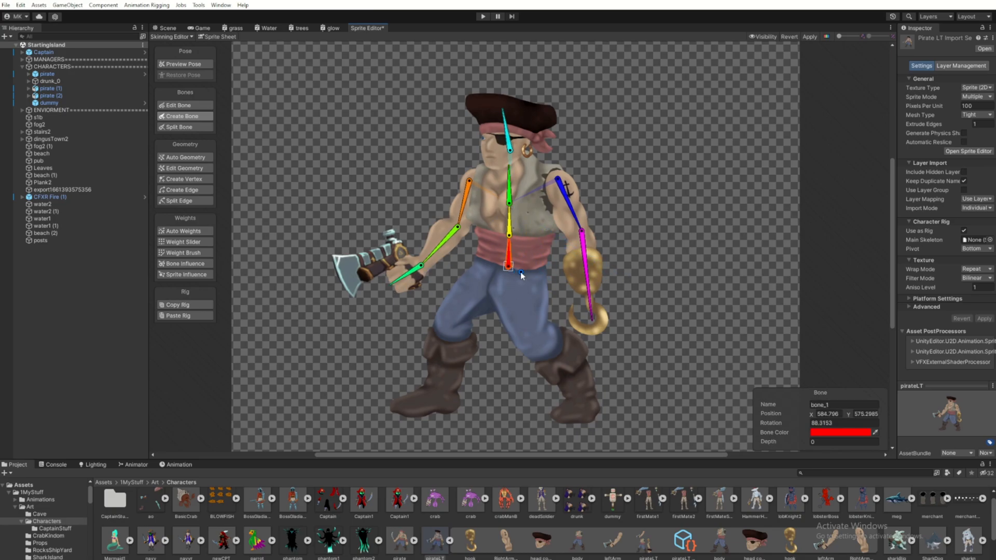
pyautogui.moveTo(185, 168)
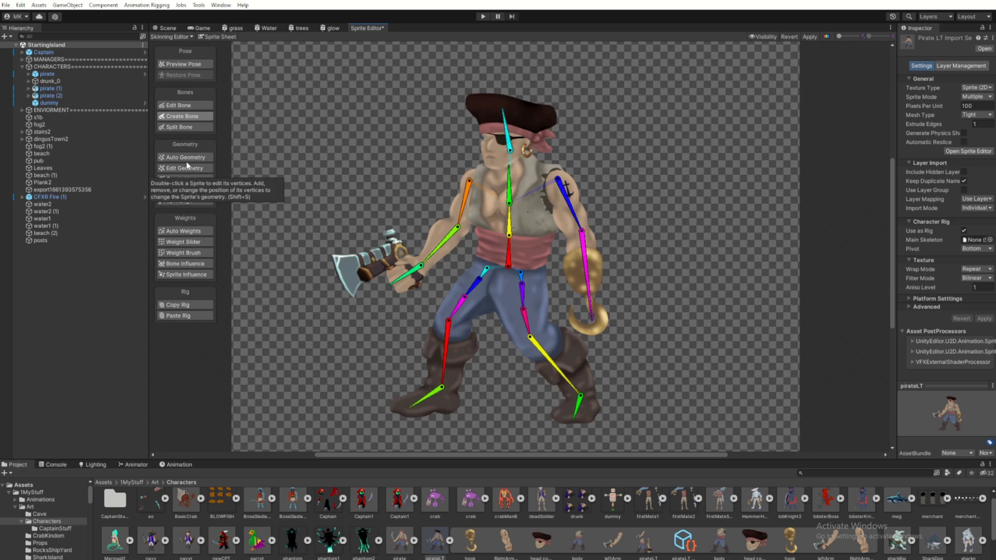
# Step: In Auto Geometry with Weights enabled, Generate For All Visible pirate sprites
pyautogui.click(185, 157)
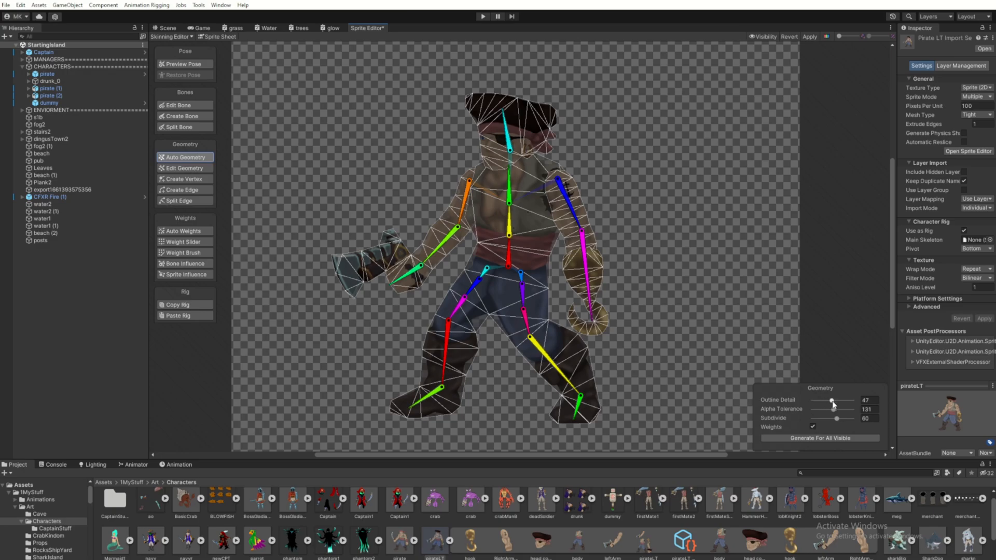
pyautogui.moveTo(796, 402)
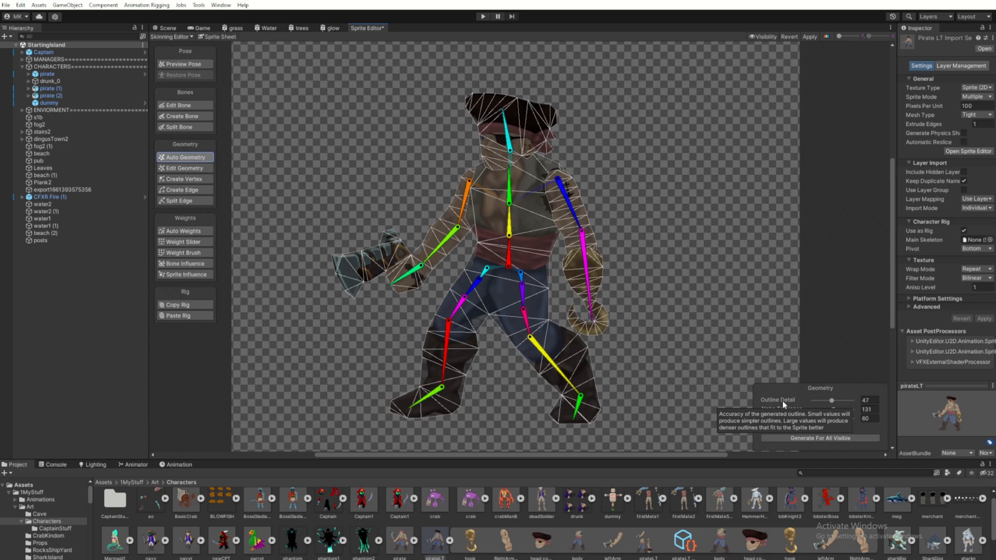
pyautogui.moveTo(783, 411)
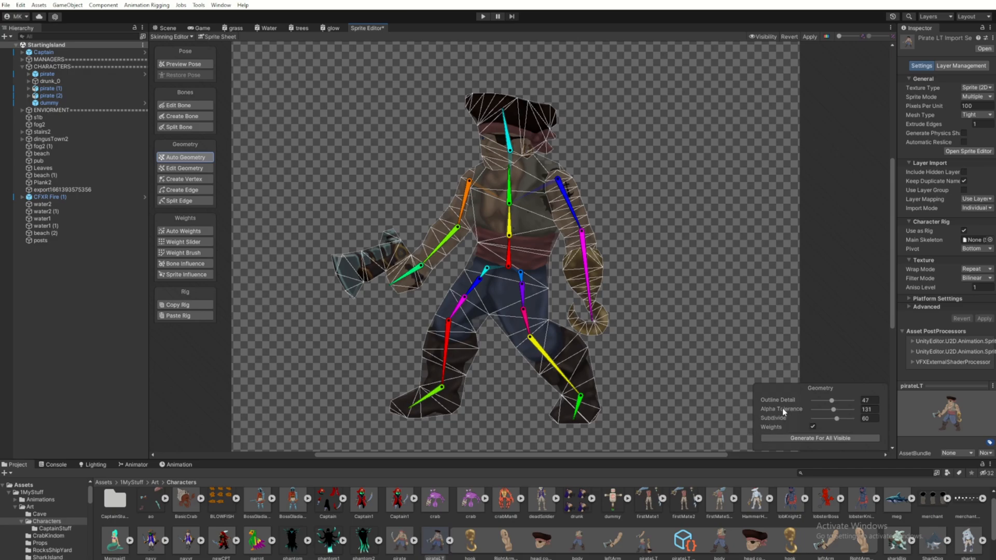
pyautogui.moveTo(783, 408)
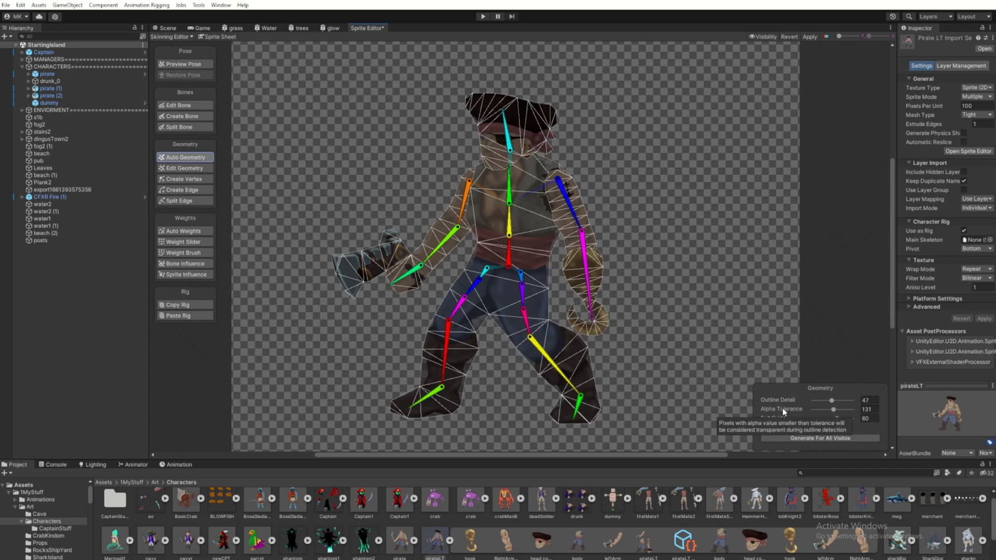
pyautogui.moveTo(783, 419)
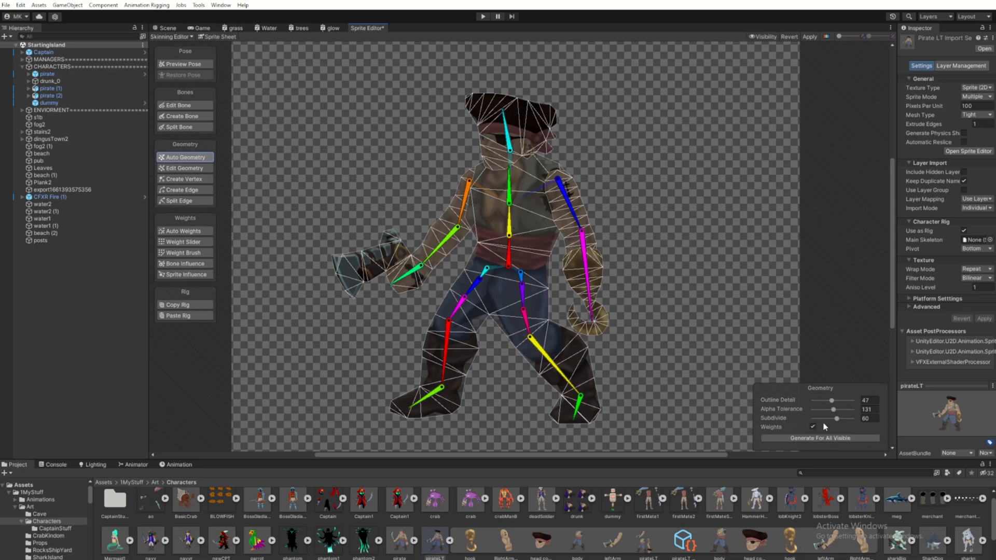
pyautogui.moveTo(820, 437)
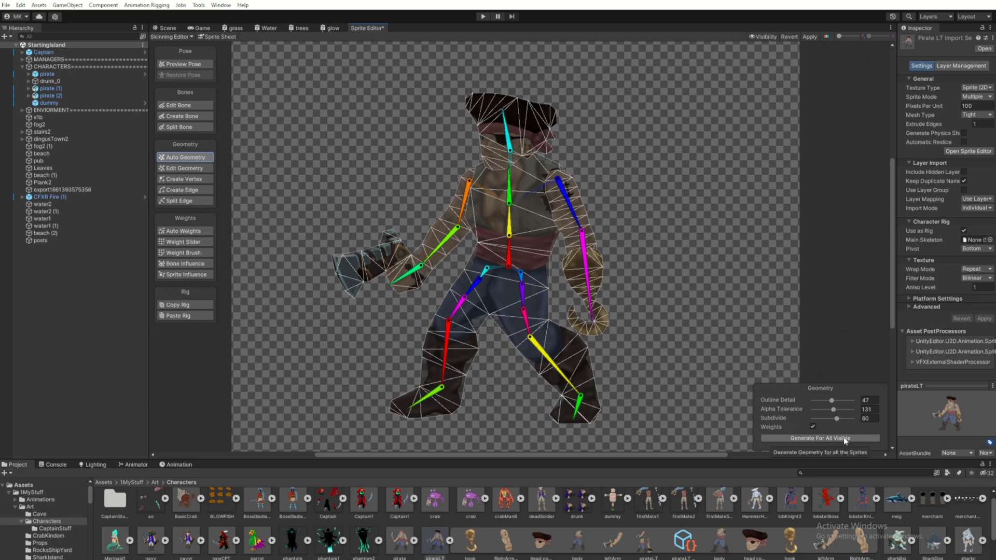
pyautogui.moveTo(841, 440)
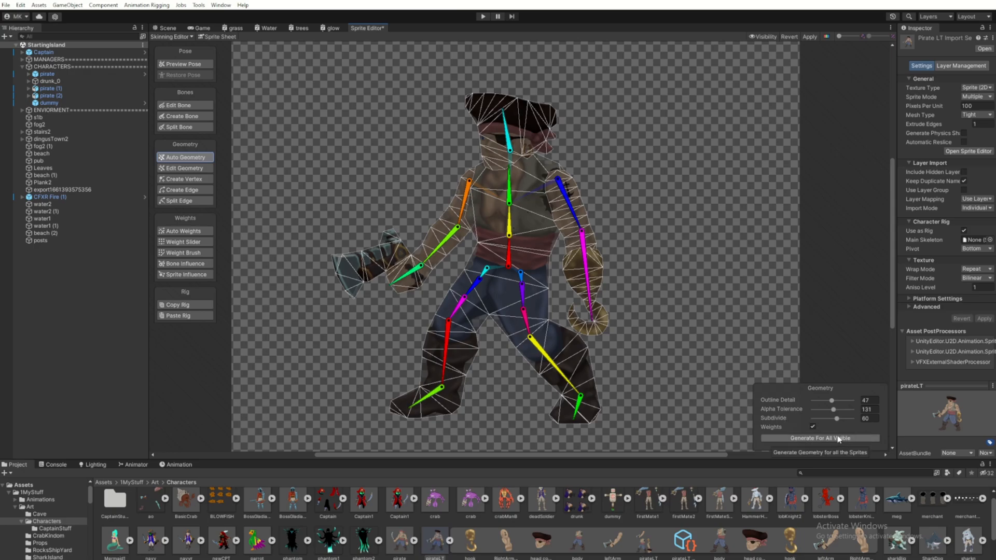
pyautogui.click(819, 438)
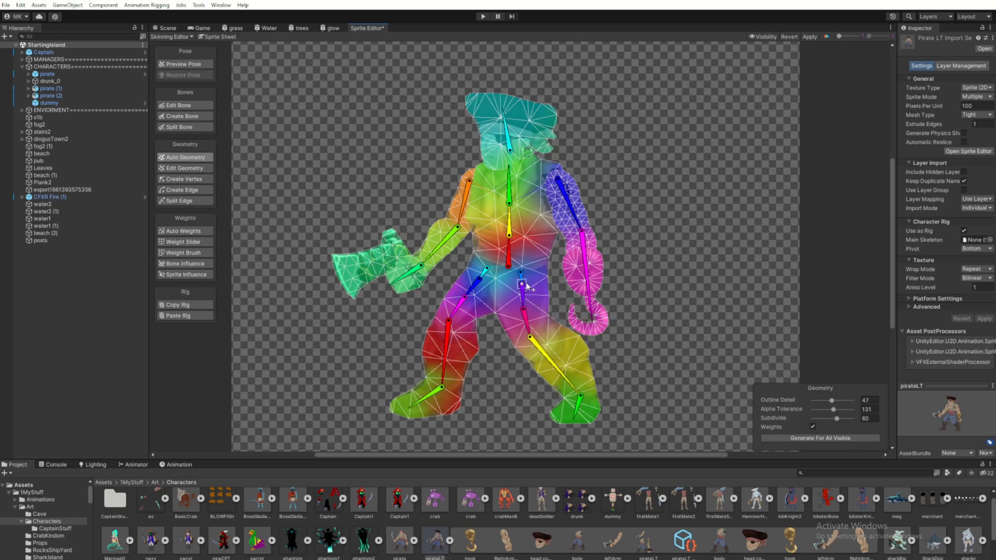
pyautogui.moveTo(524, 284); pyautogui.dragTo(613, 293)
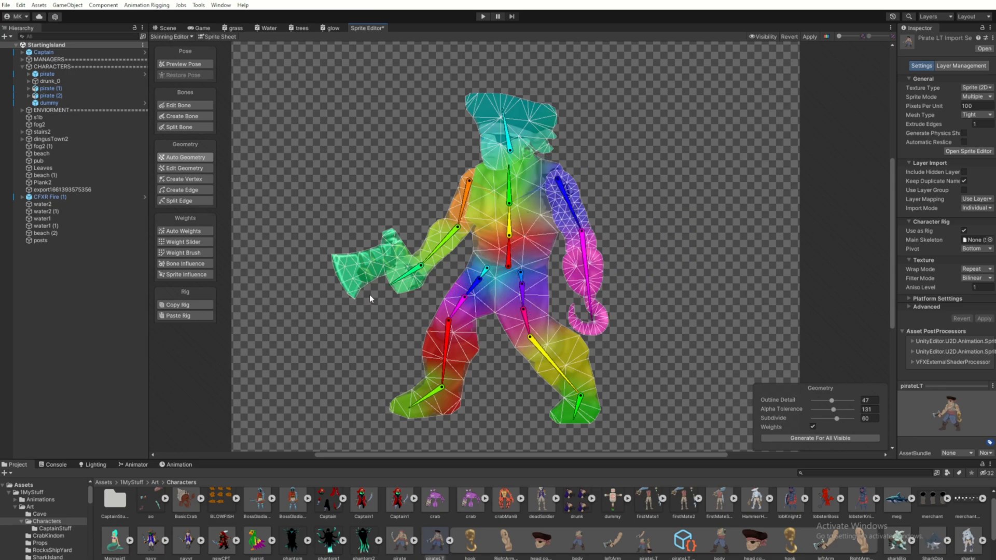
pyautogui.moveTo(185, 252)
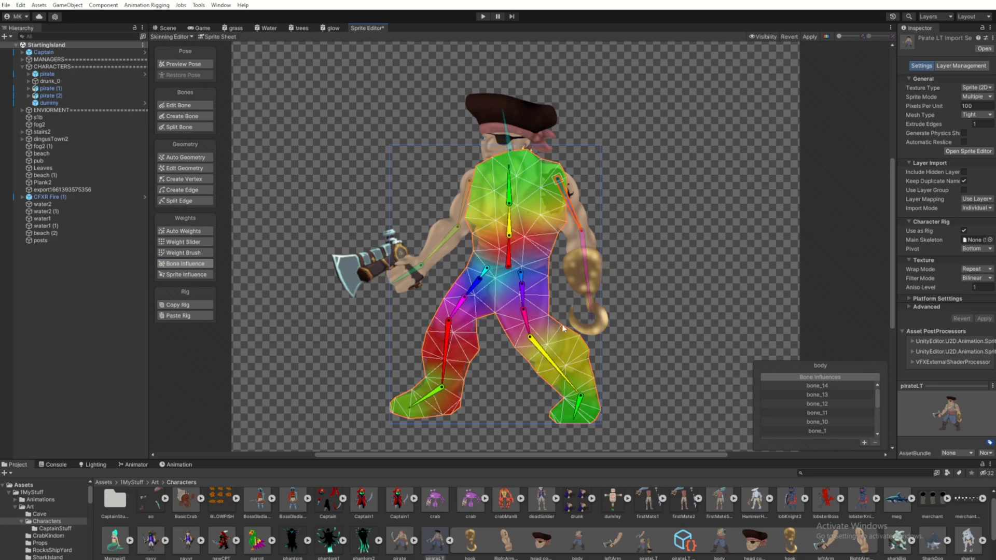
pyautogui.moveTo(473, 227)
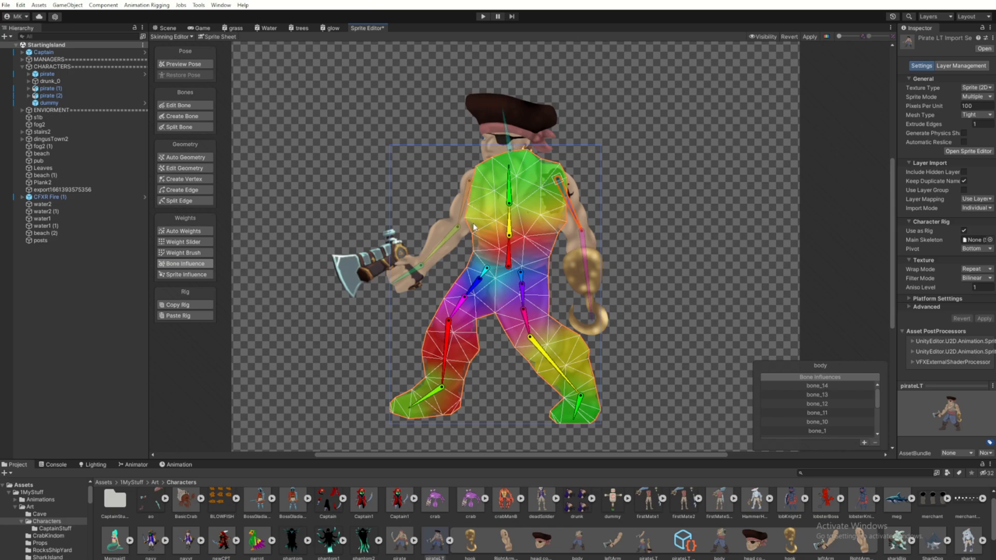
pyautogui.moveTo(566, 250)
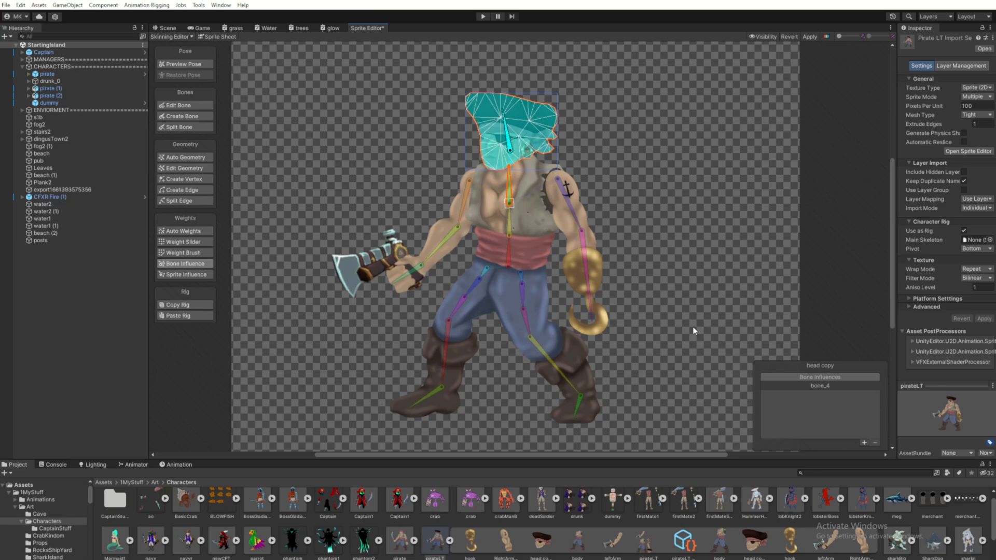
# Step: Preview a leg bend with Preview Pose, Restore Pose, then Apply the rig to the pirateLT asset
pyautogui.click(819, 385)
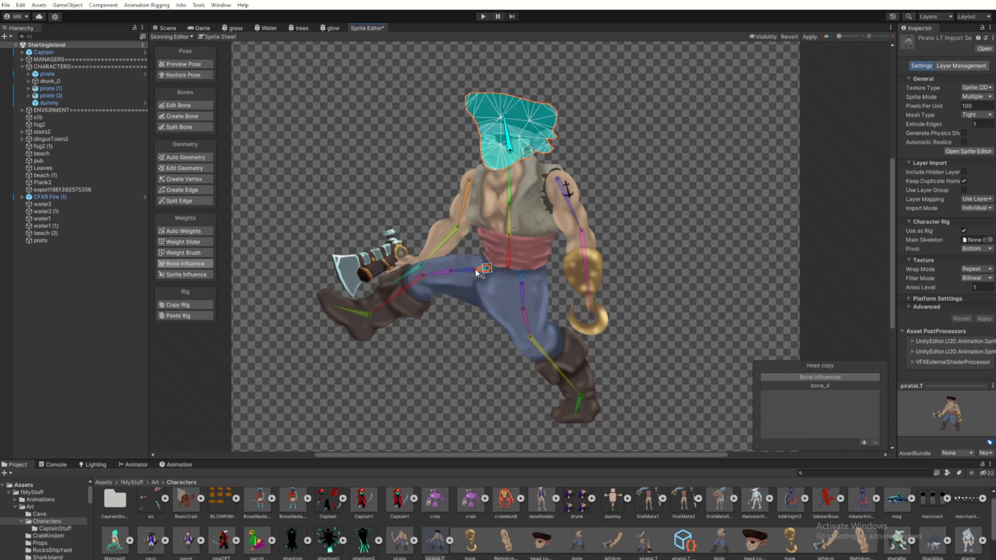
pyautogui.click(182, 75)
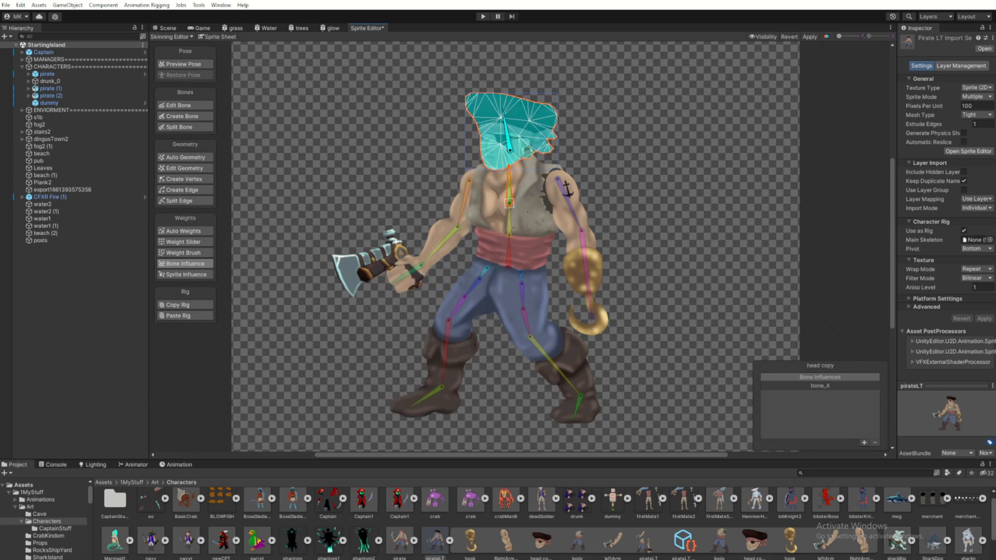
pyautogui.click(810, 36)
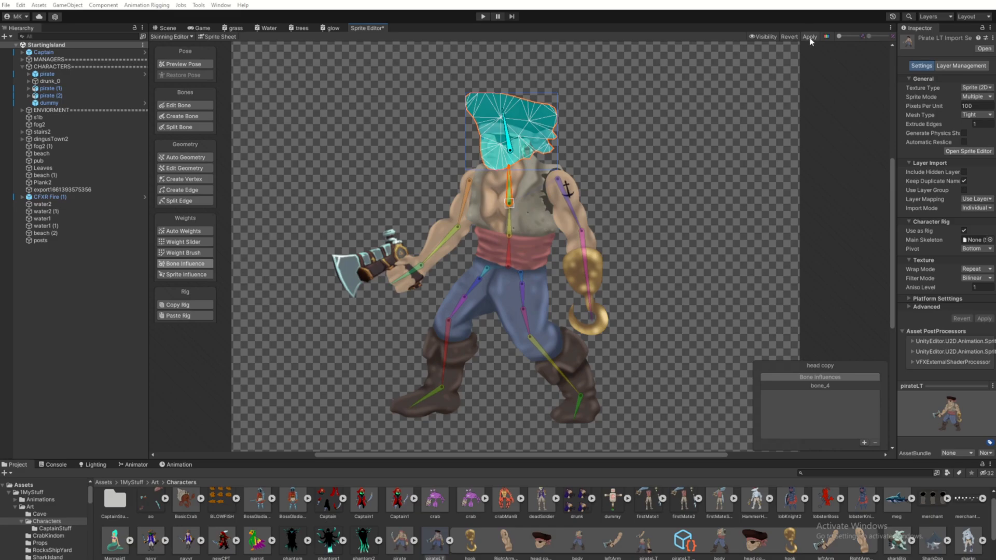
pyautogui.click(164, 27)
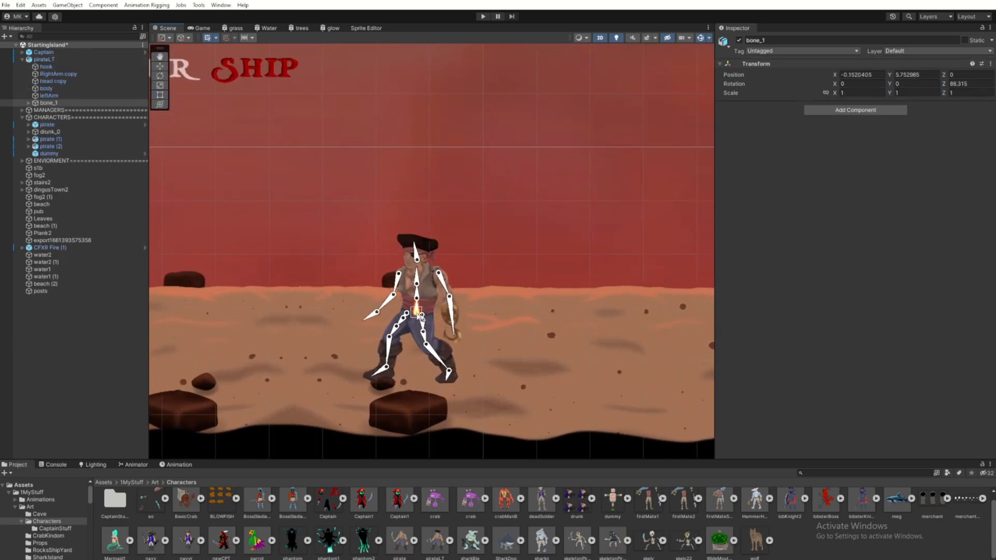
# Step: Move the pirate onto the sand, then select its right arm and leftArm bones in the Hierarchy to pose them
pyautogui.moveTo(416, 311); pyautogui.dragTo(492, 248)
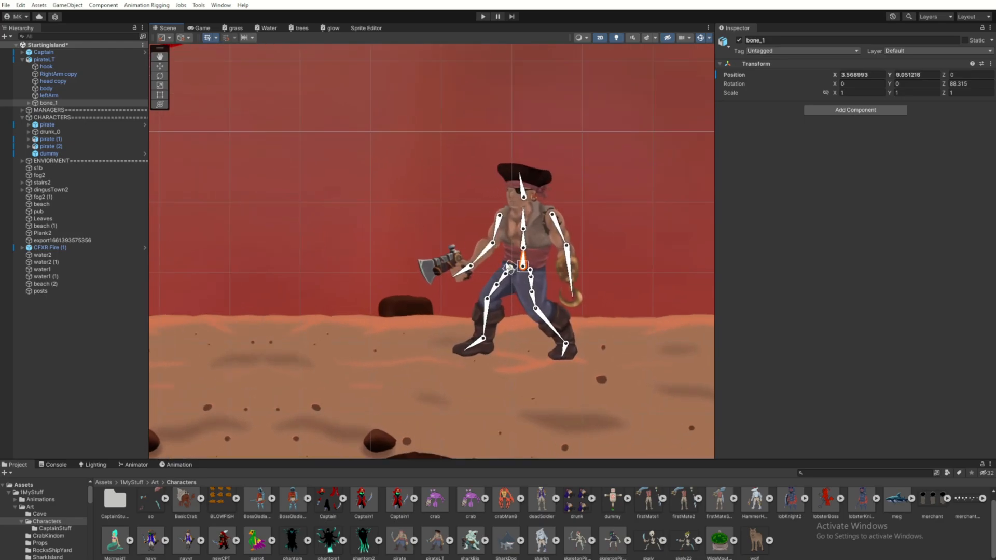
pyautogui.click(45, 88)
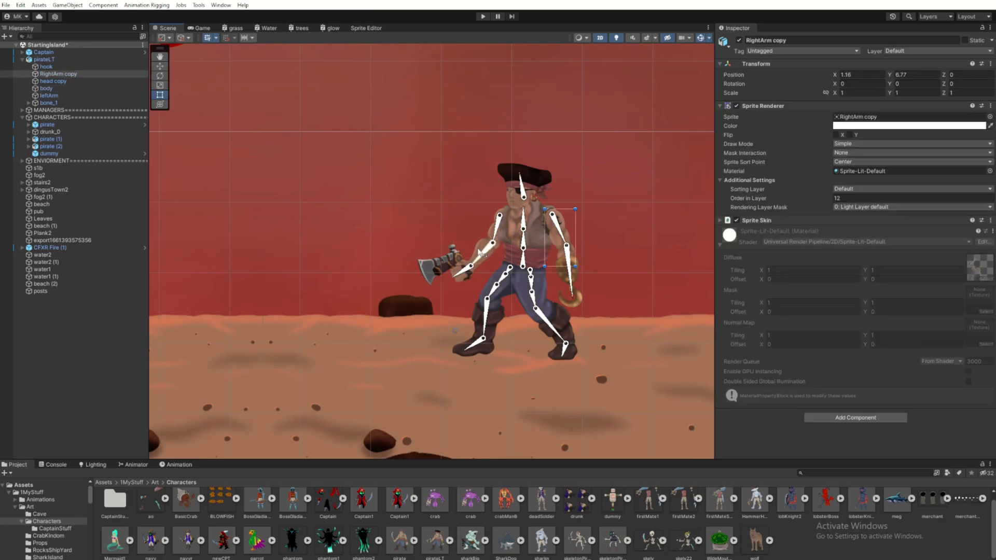
pyautogui.click(49, 96)
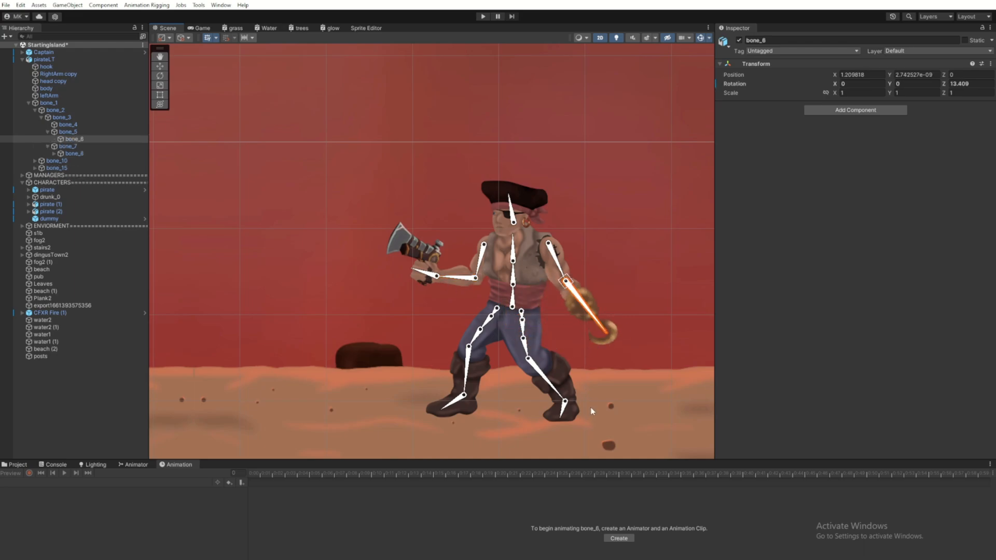
pyautogui.click(49, 96)
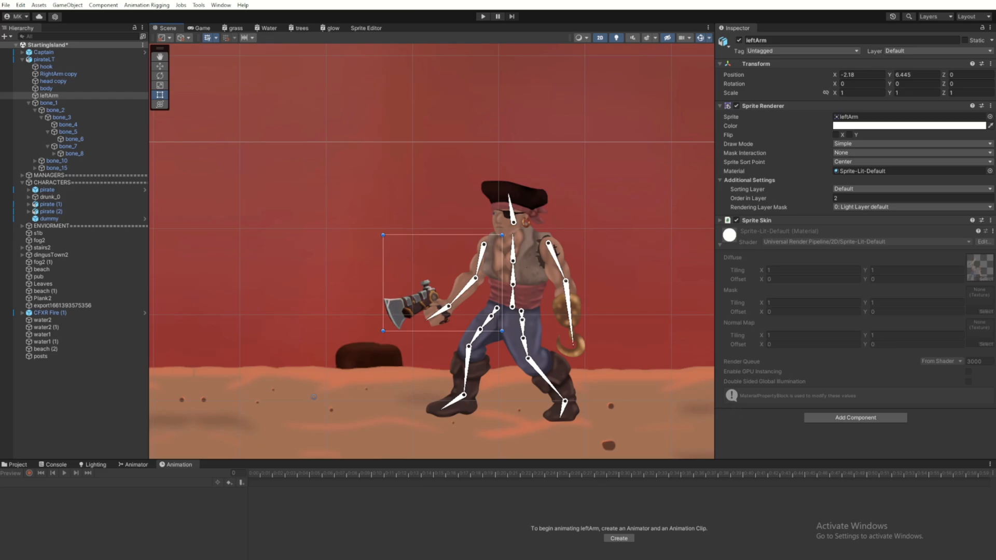